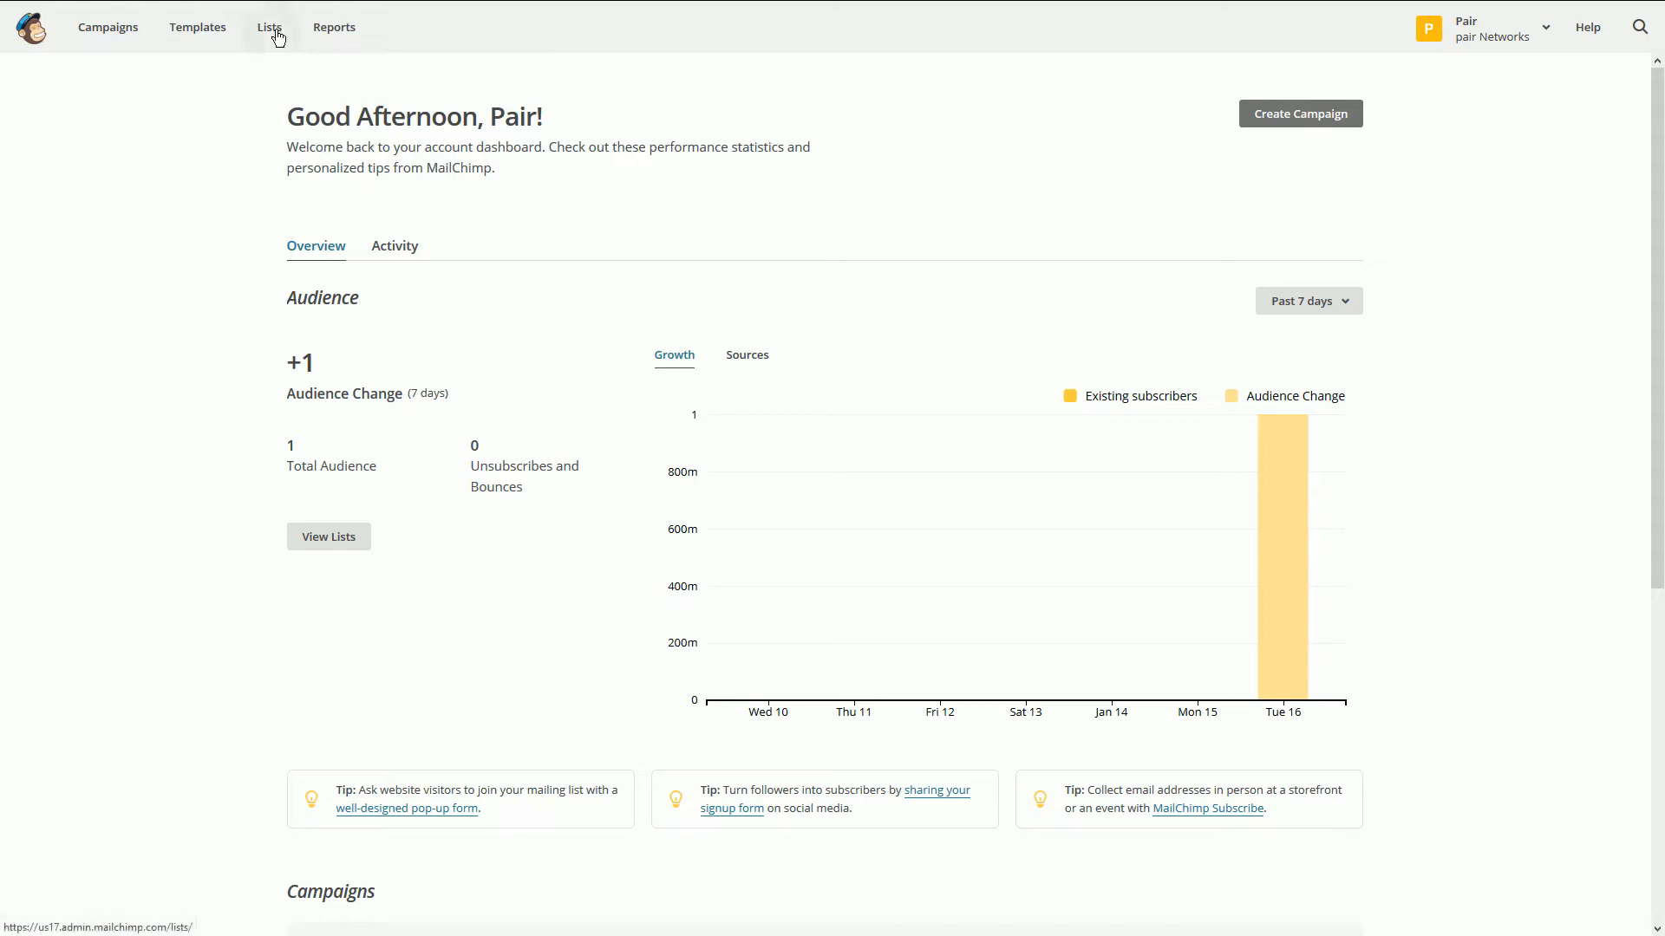
Go to Lists and show the pair Networks list's action dropdown
{"action": "left_click", "coordinate": [268, 27]}
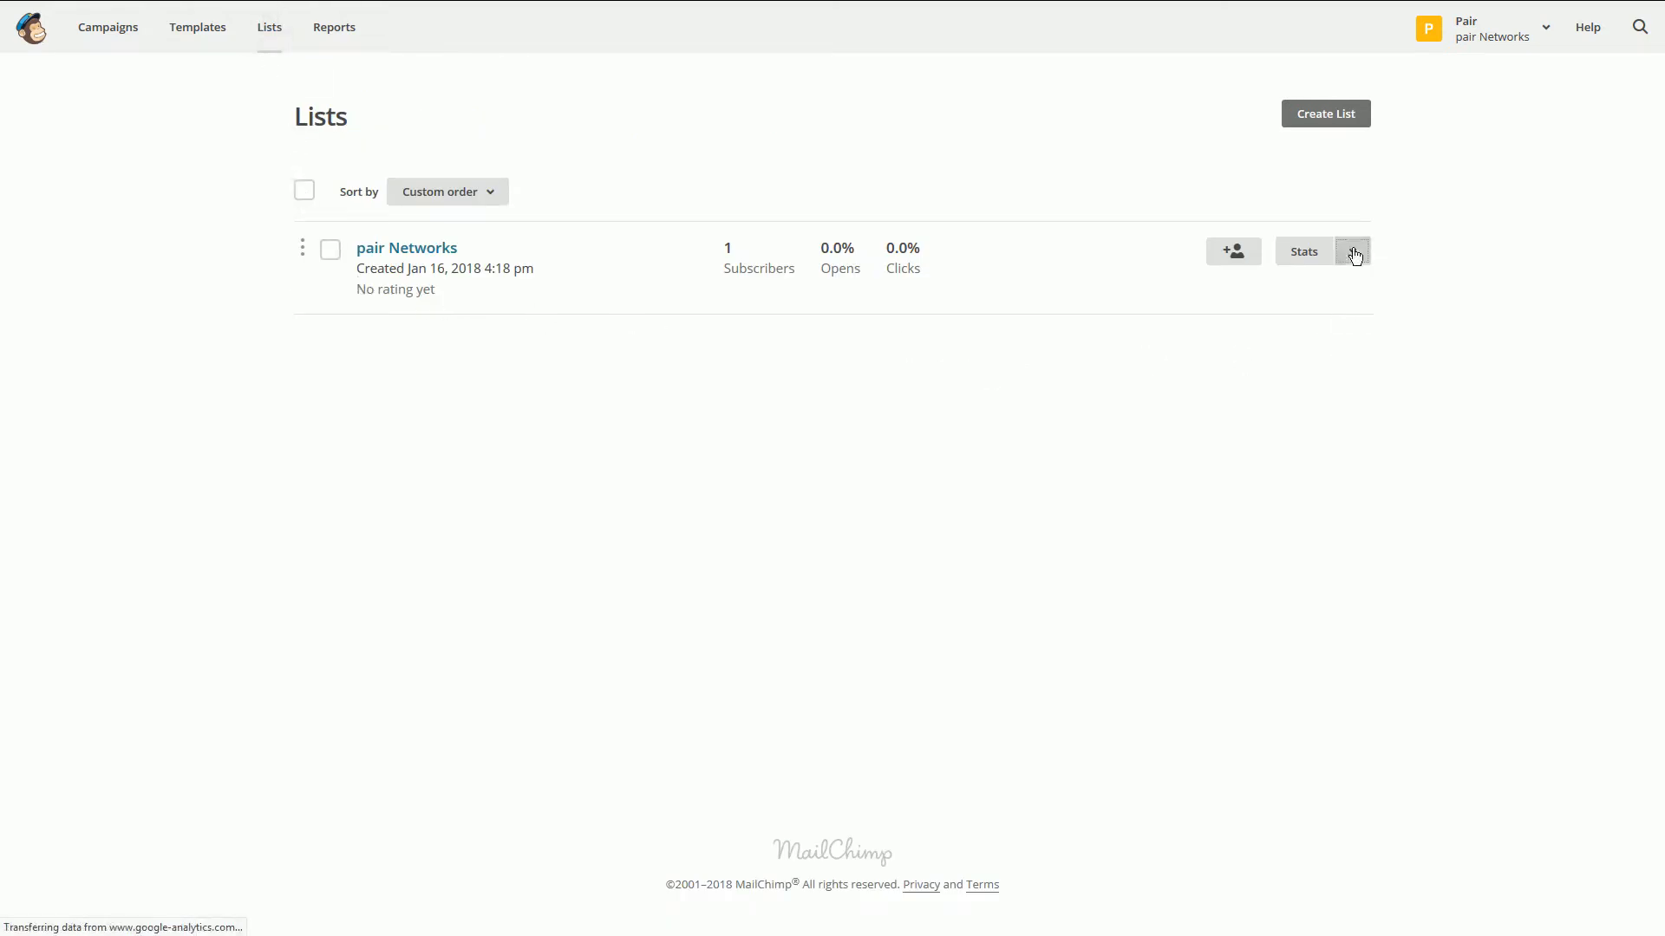
{"action": "left_click", "coordinate": [1354, 251]}
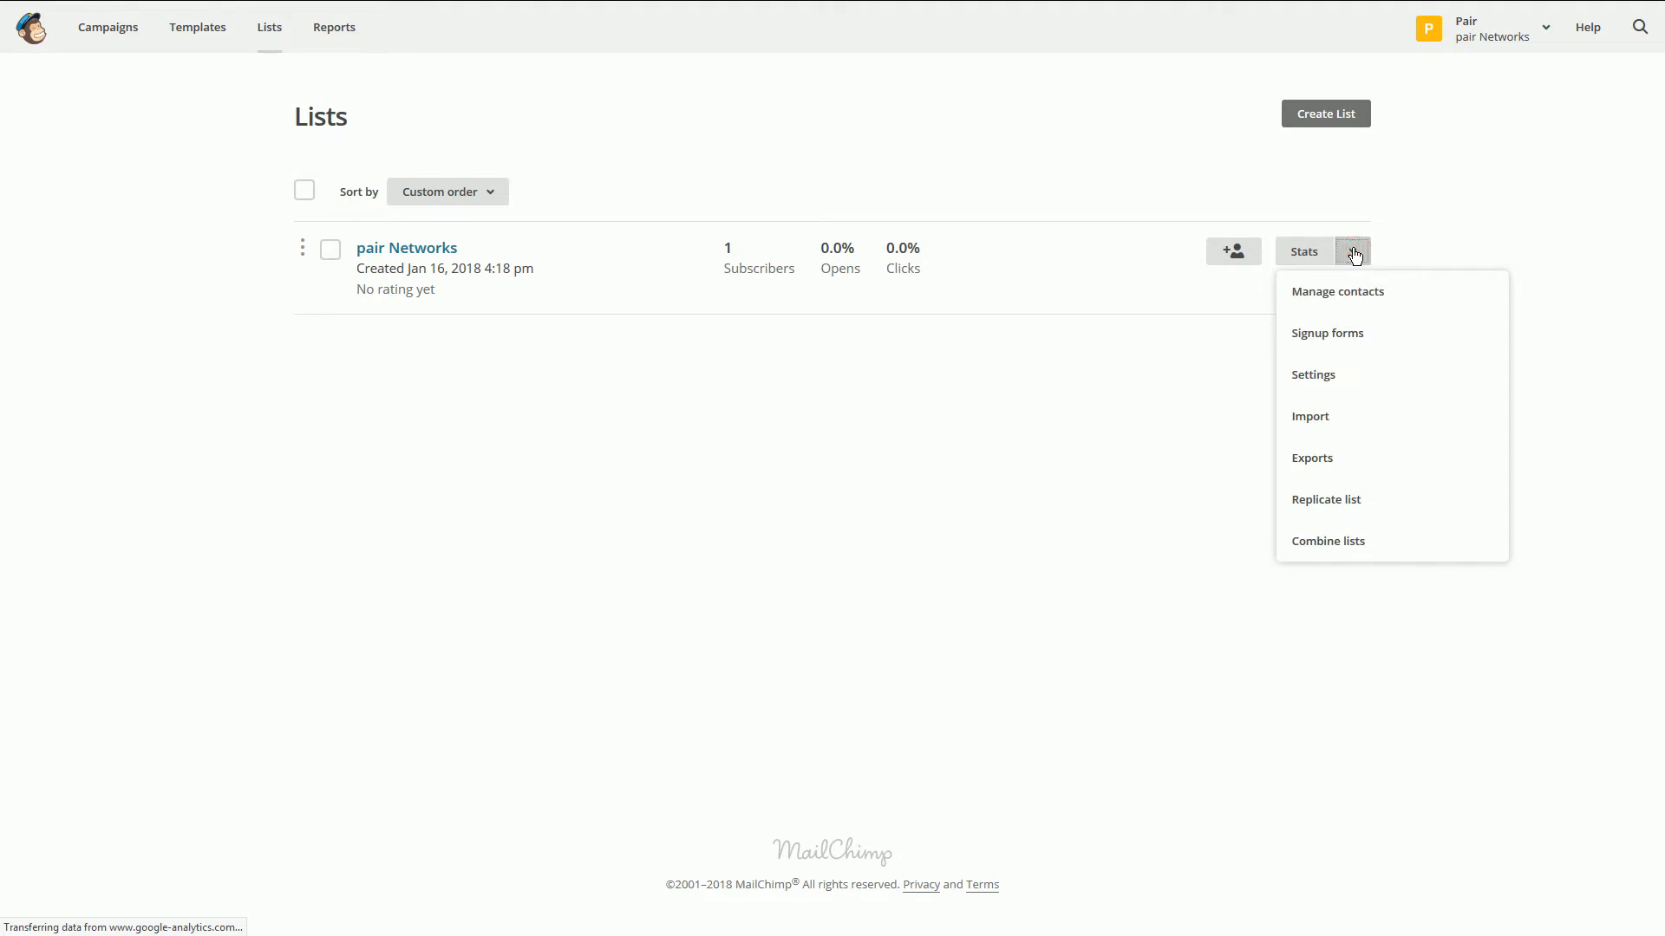
{"action": "mouse_move", "coordinate": [1327, 332]}
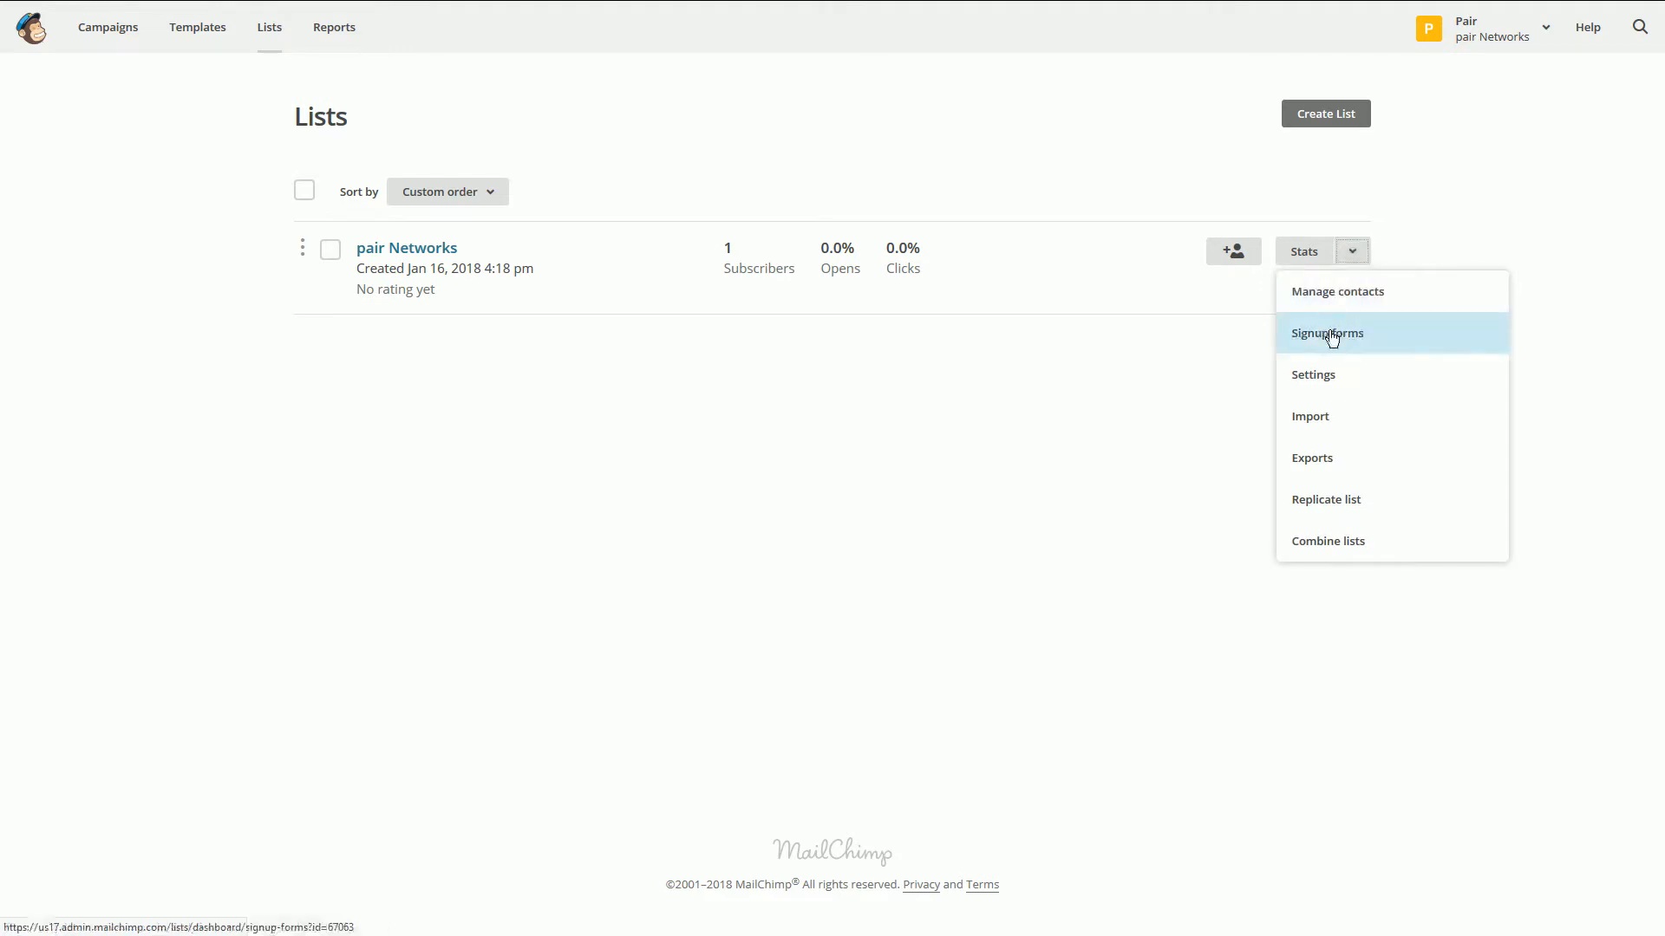
Choose Signup forms, then select Embedded forms for the Pair Networks list
{"action": "left_click", "coordinate": [1326, 332]}
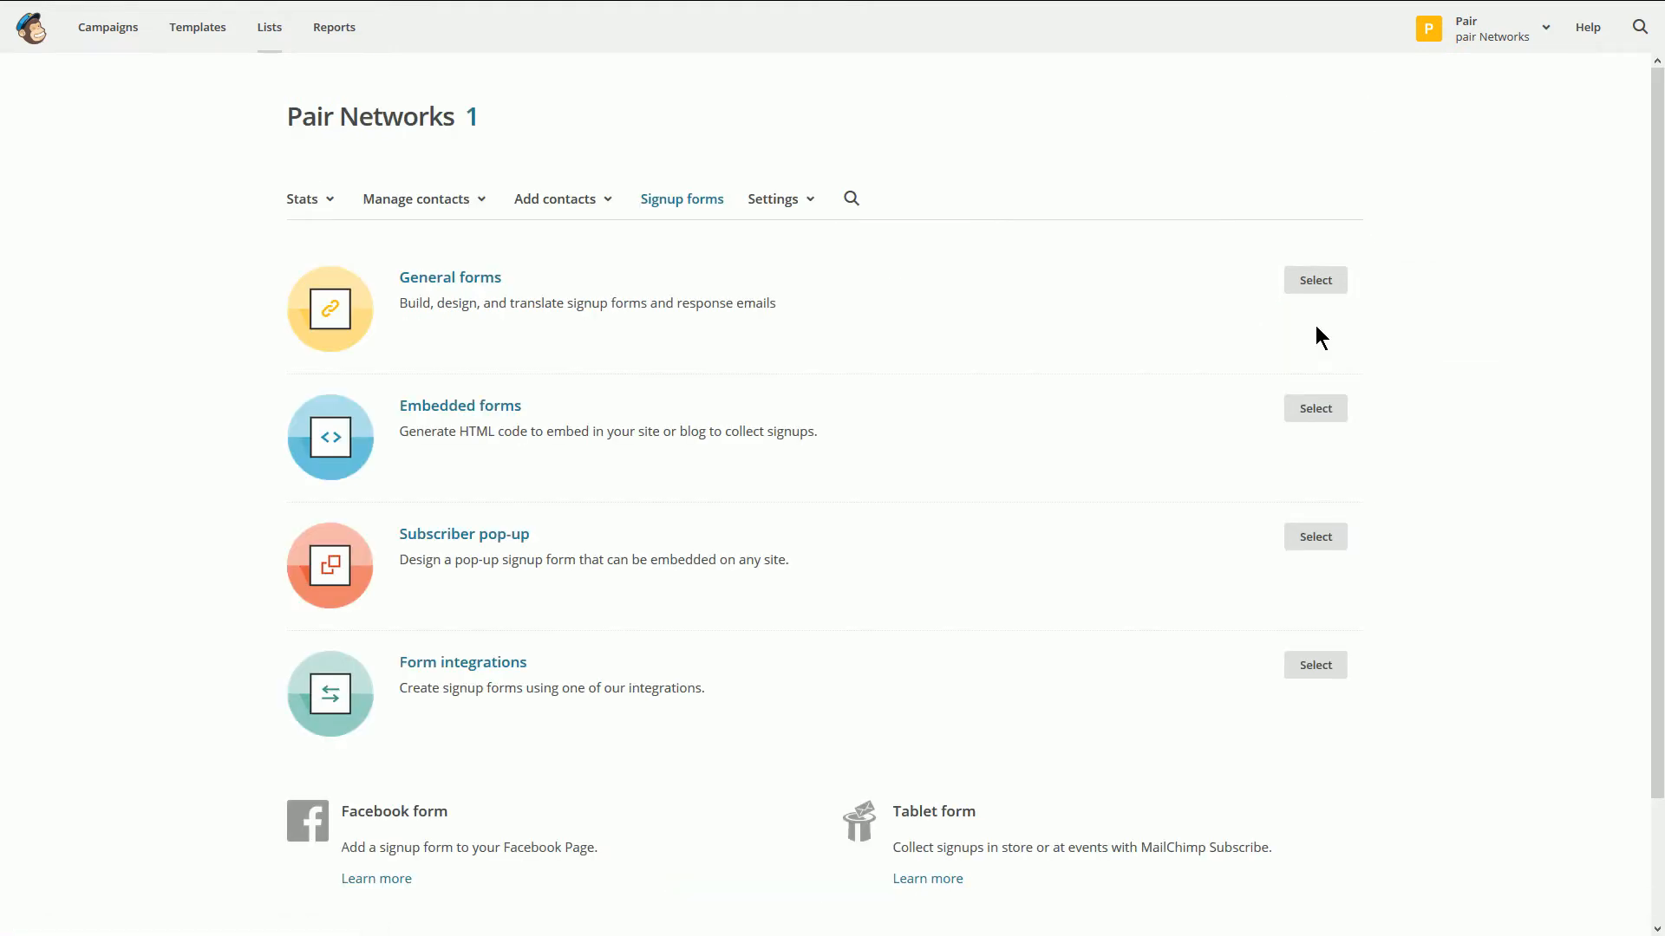
{"action": "left_click", "coordinate": [1315, 407]}
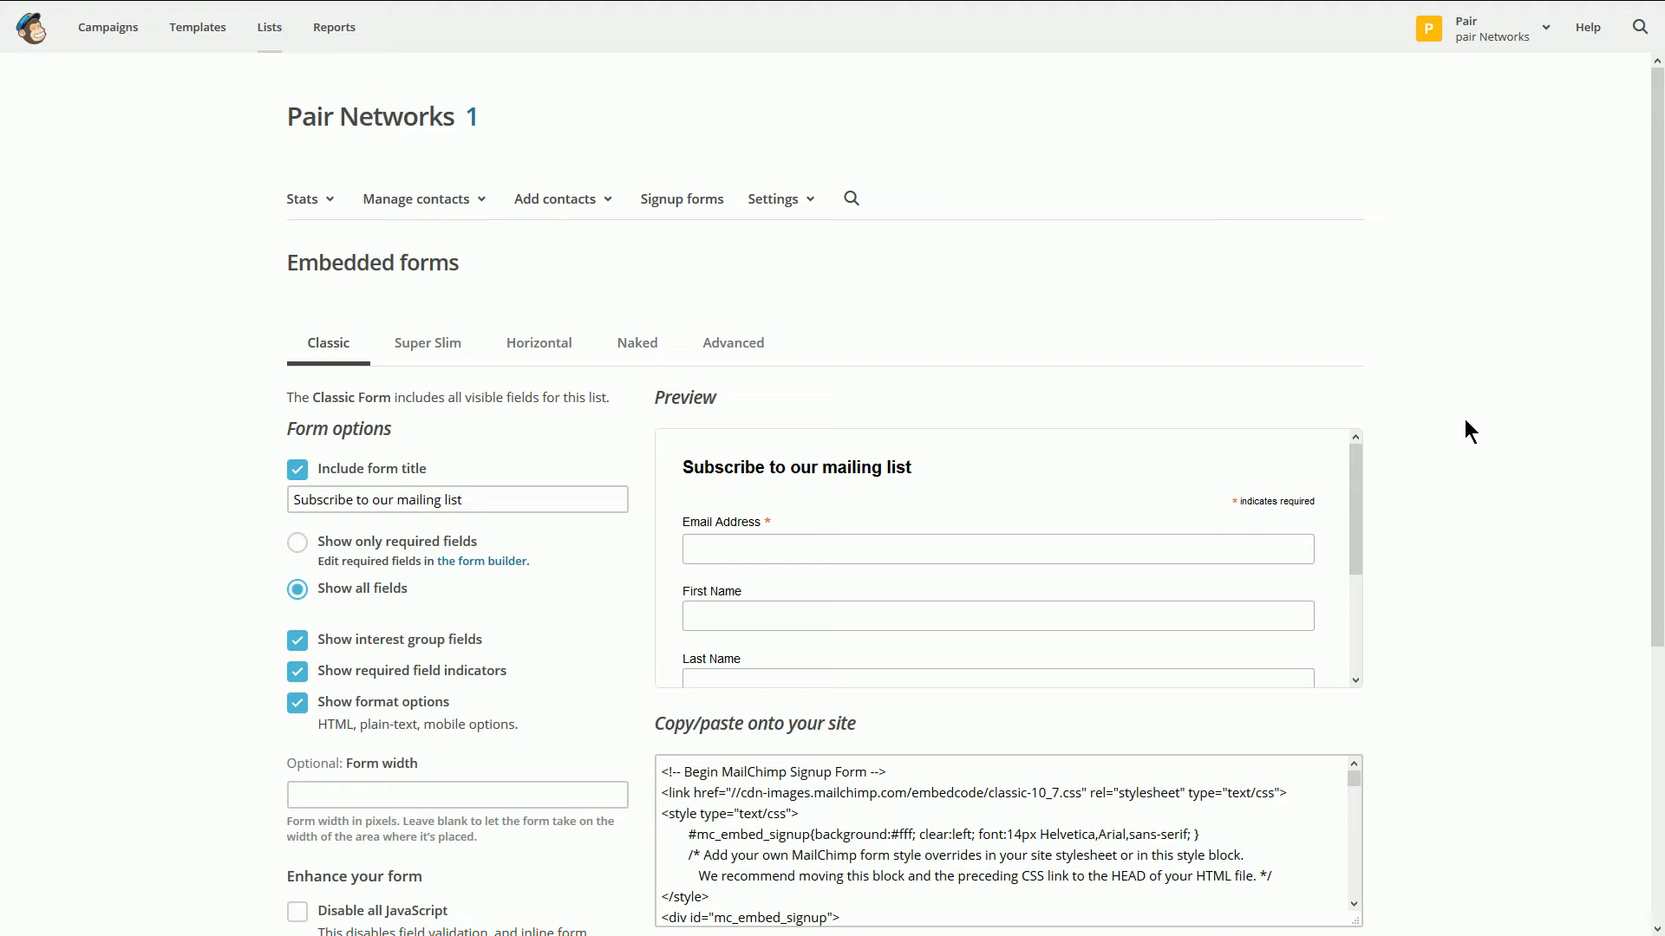
Scroll to the Classic form's embed code box and select the code to copy
{"action": "scroll", "scroll_direction": "down", "scroll_amount": 3}
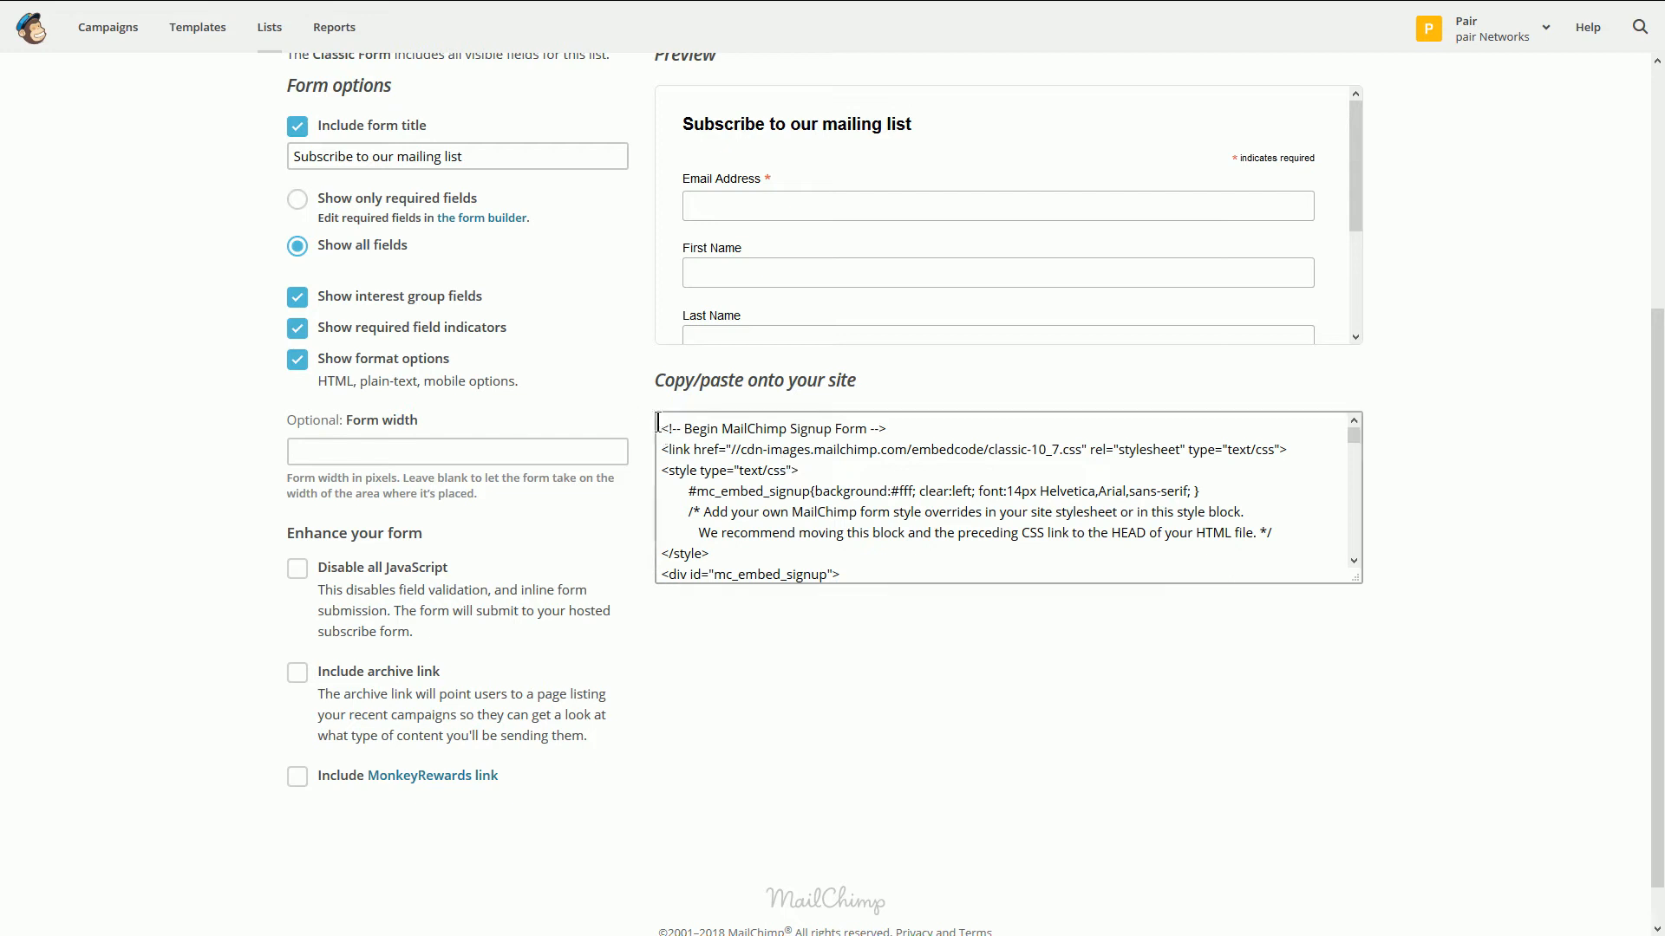
{"action": "left_click", "coordinate": [1008, 500]}
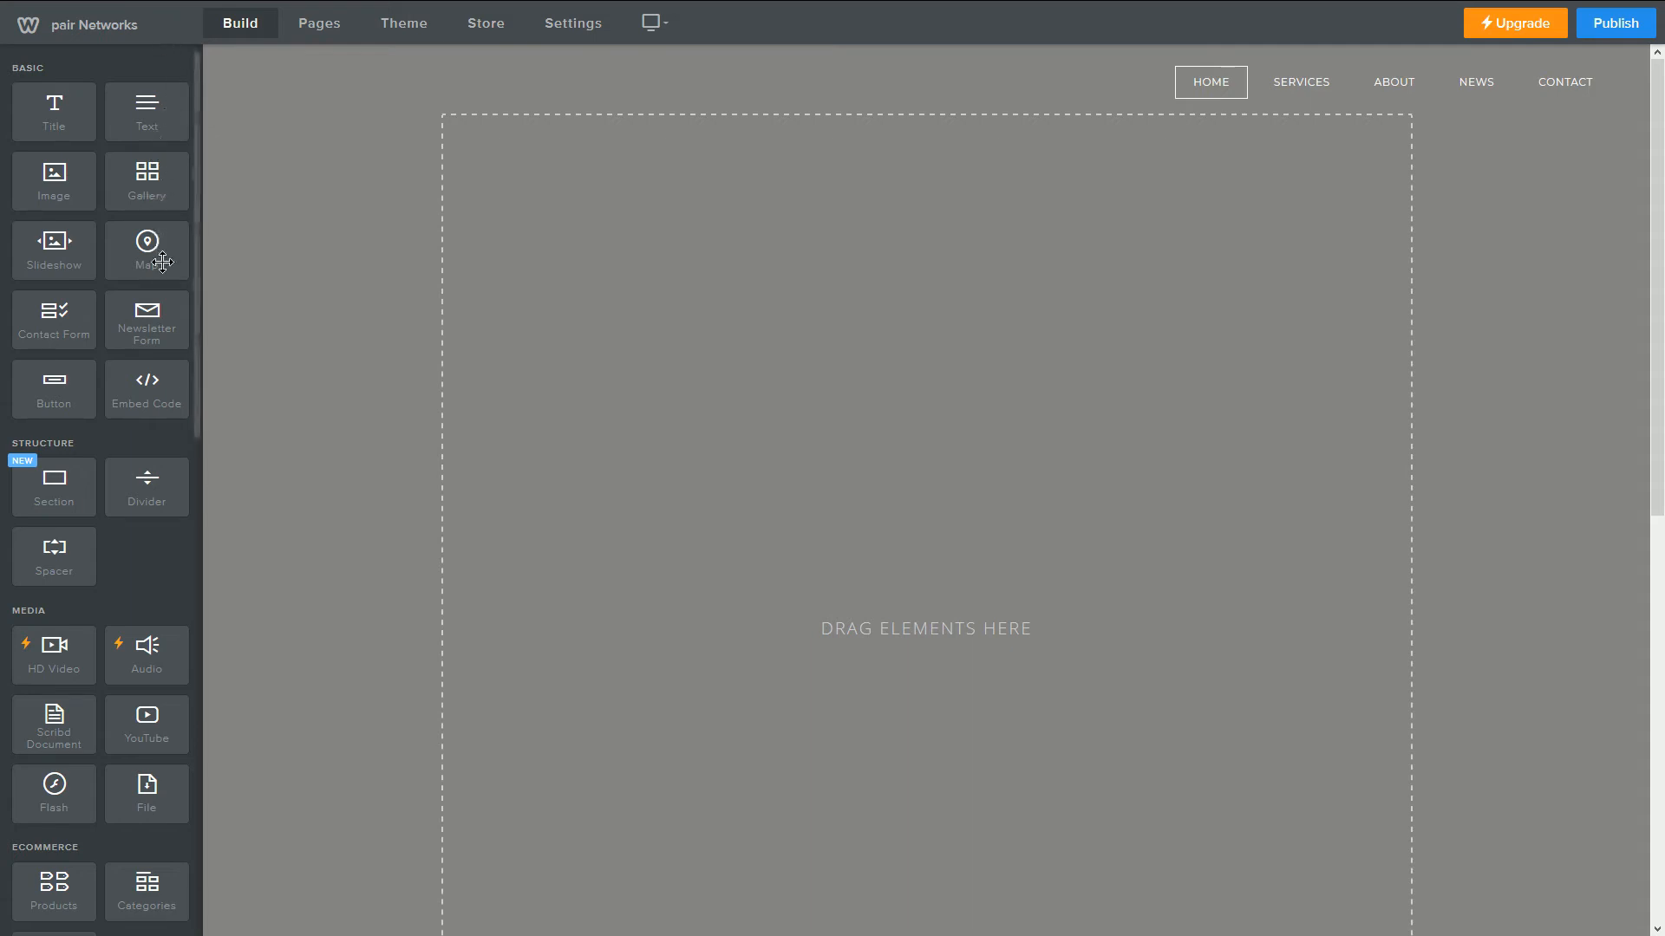
{"action": "mouse_move", "coordinate": [148, 467]}
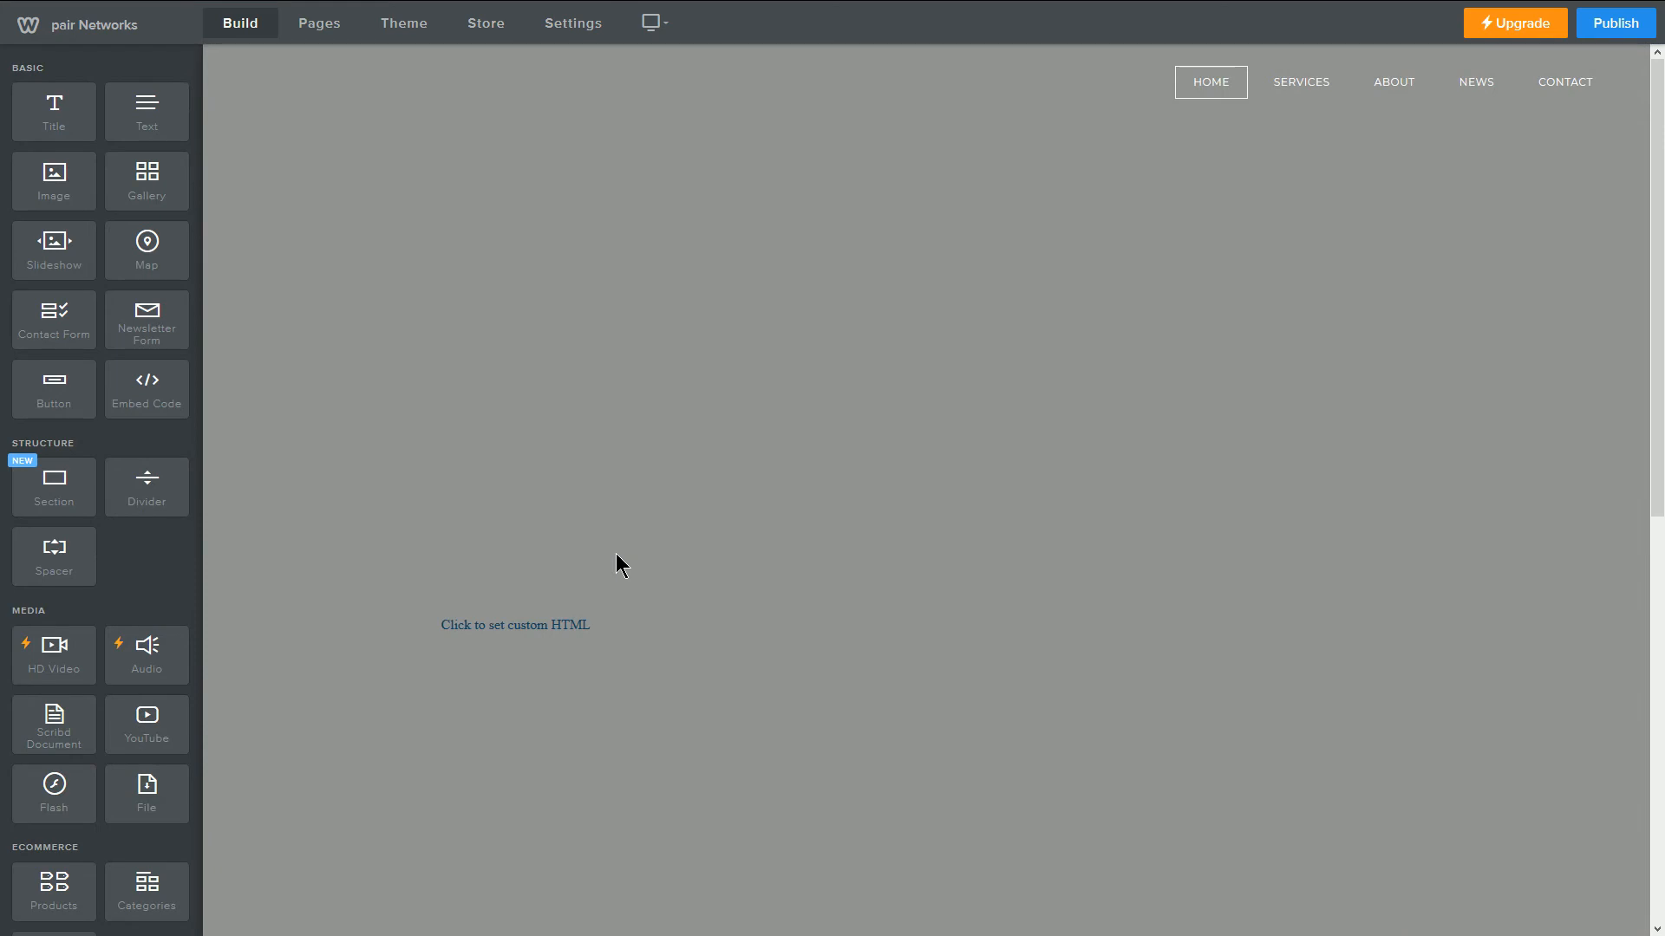
Select the new custom HTML element on the home page to show its settings
{"action": "left_click", "coordinate": [515, 624]}
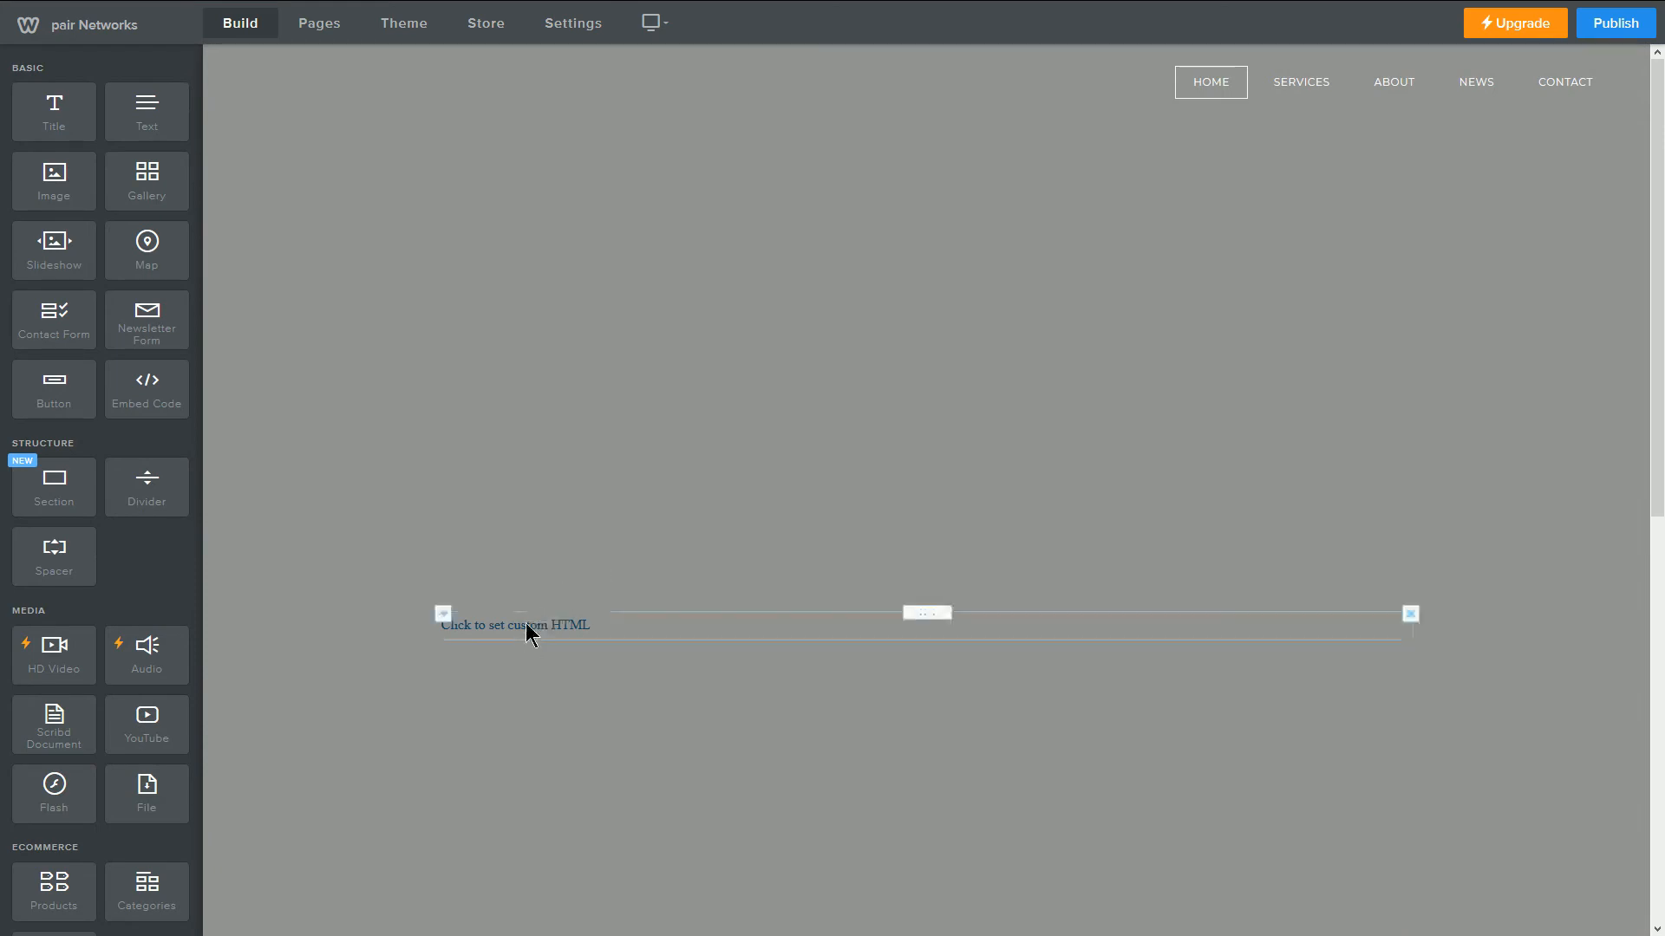
{"action": "left_click", "coordinate": [514, 624]}
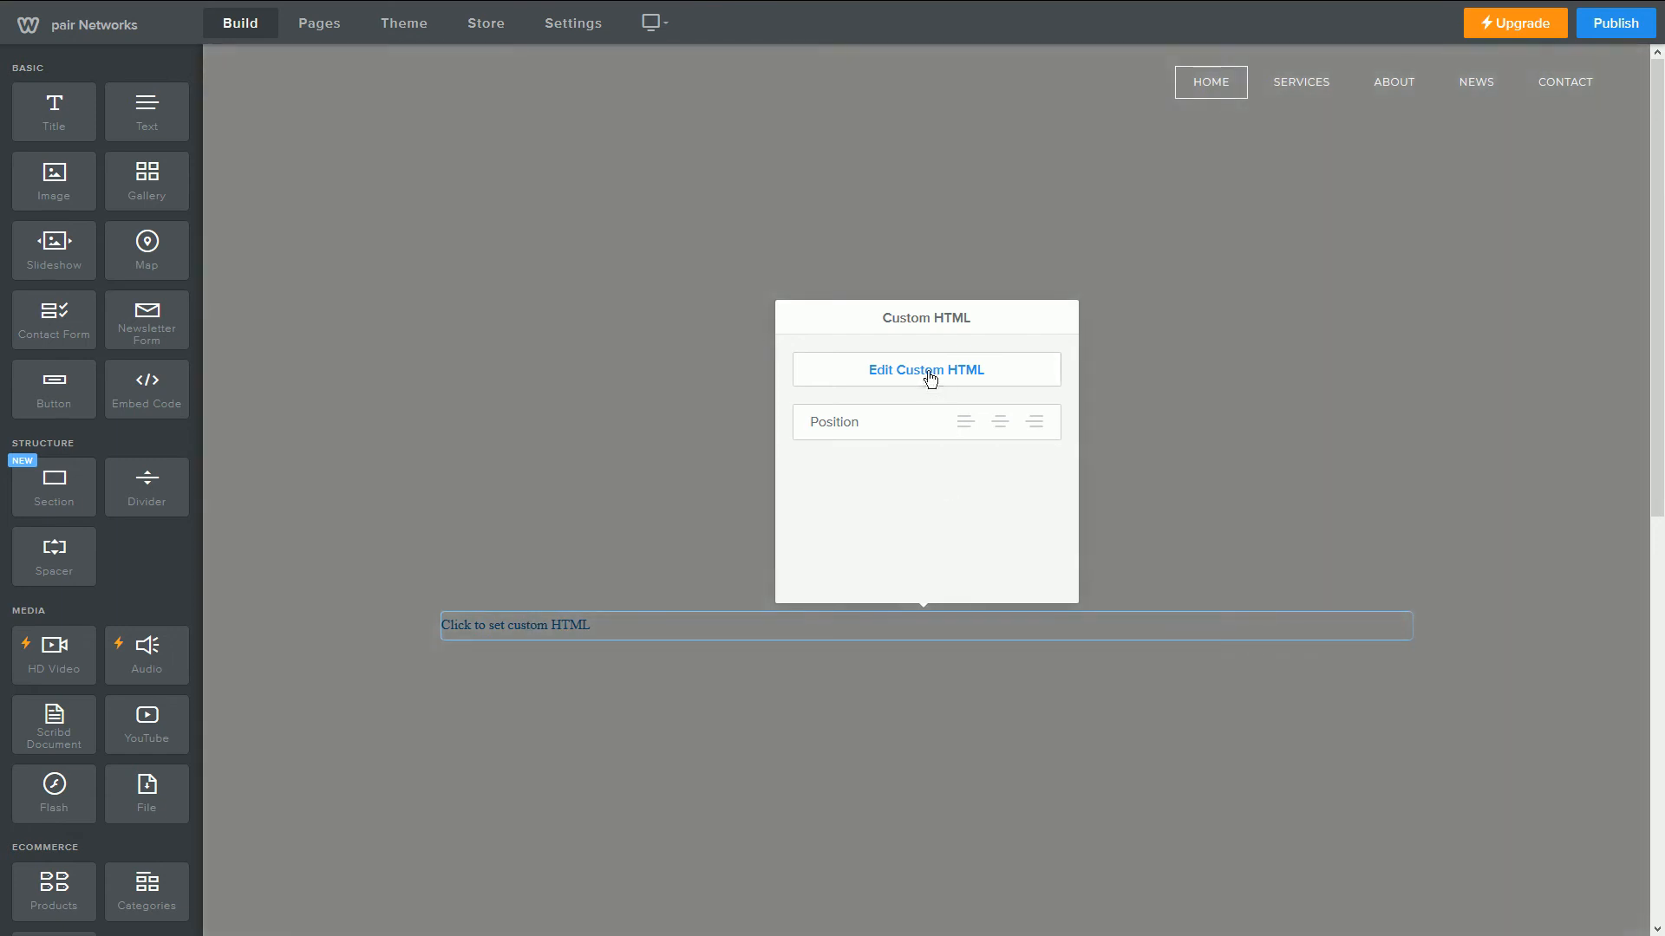
Paste the copied MailChimp signup code into the element's custom HTML box
{"action": "left_click", "coordinate": [925, 369]}
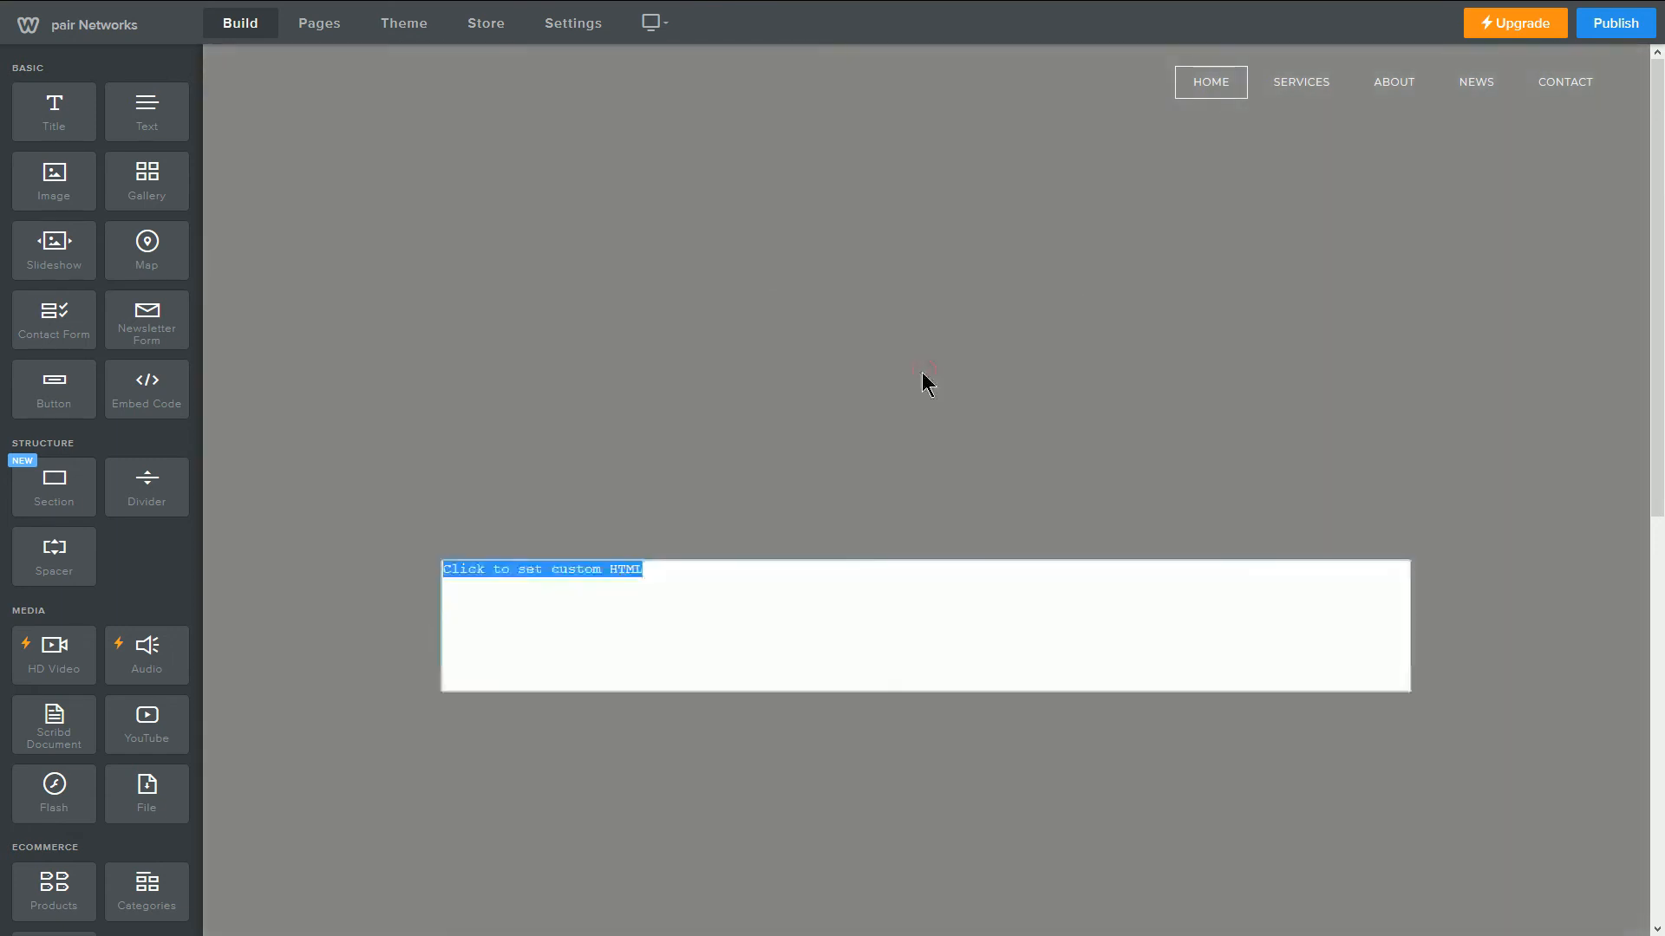
{"action": "mouse_move", "coordinate": [909, 380]}
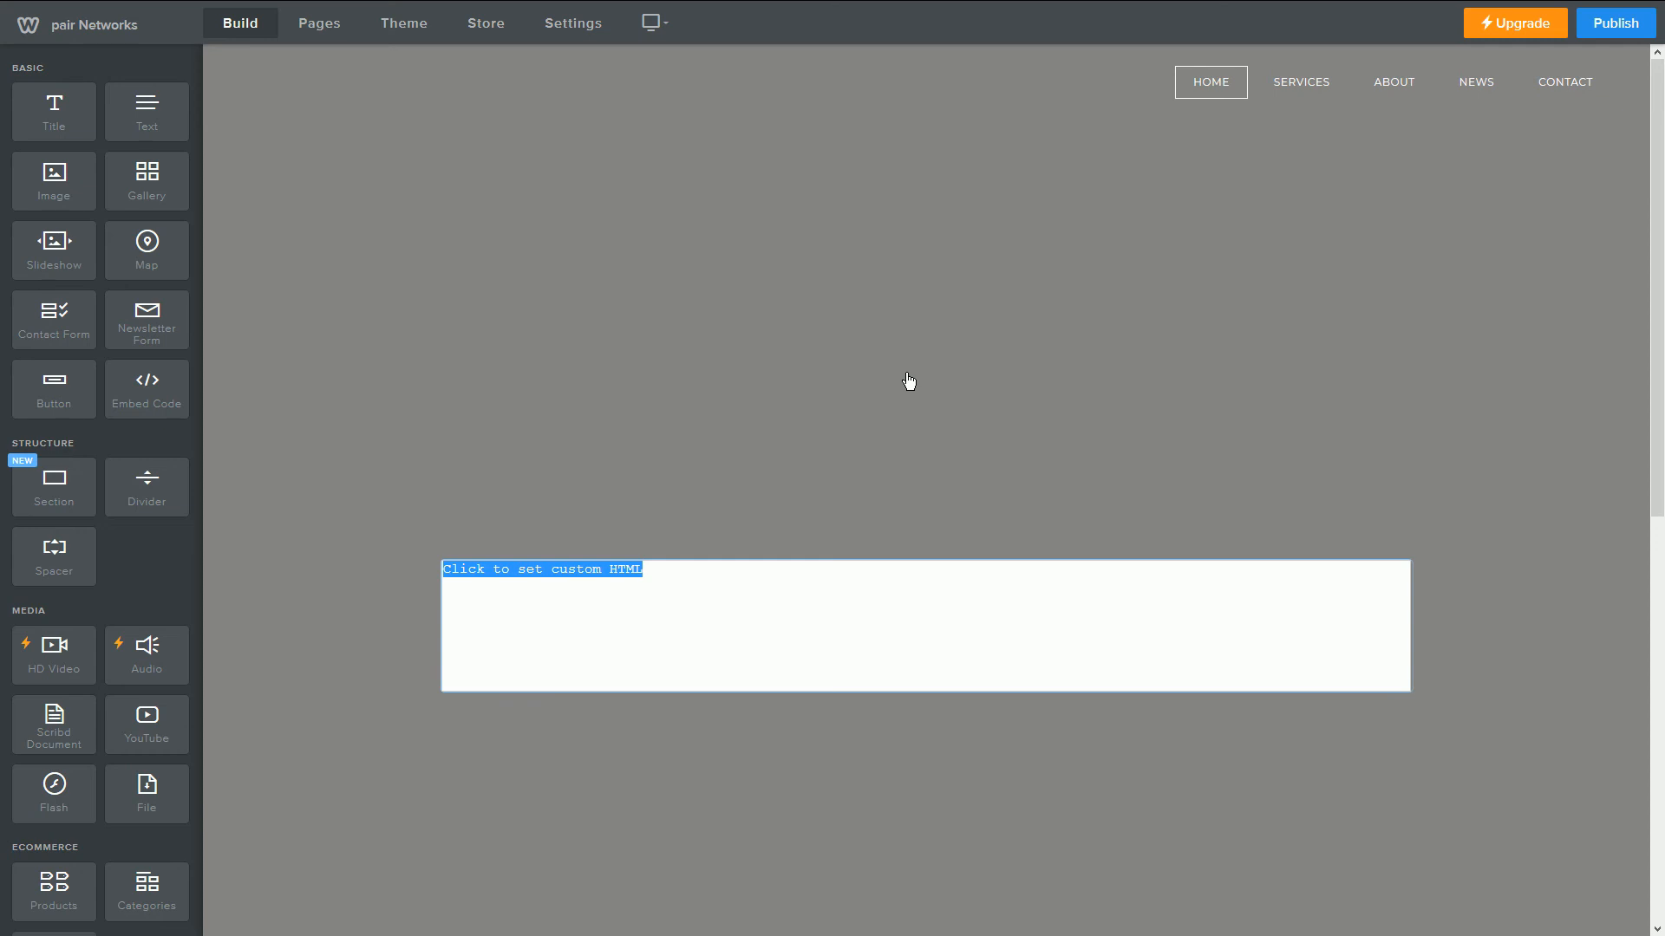
{"action": "right_click", "coordinate": [737, 607]}
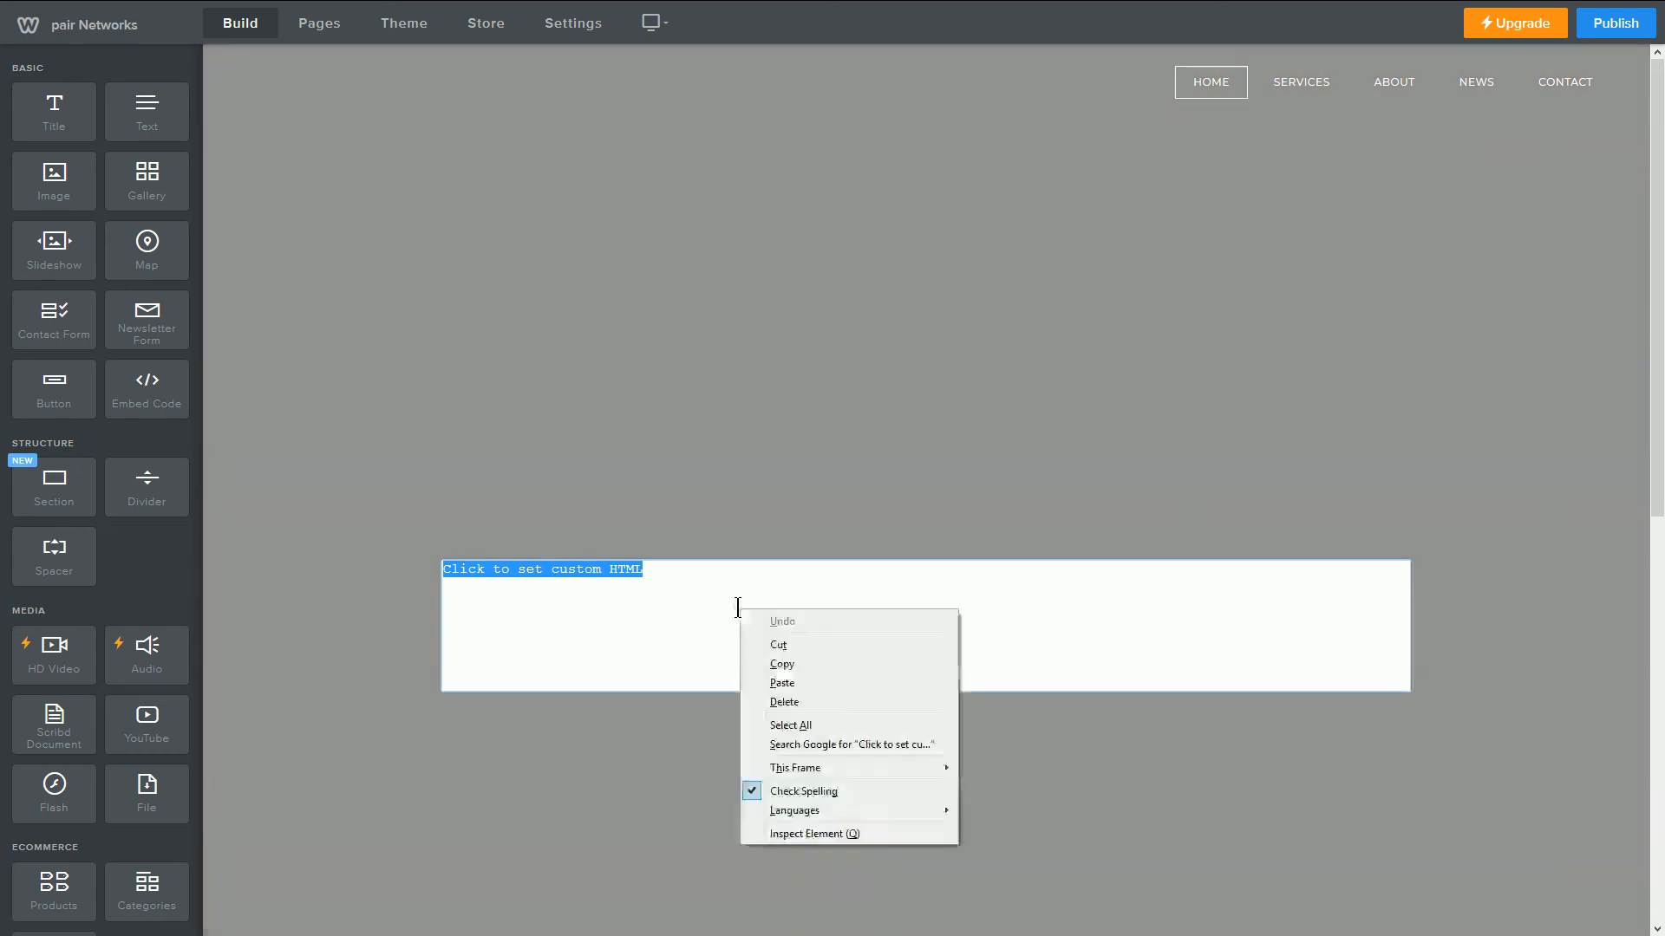
{"action": "left_click", "coordinate": [784, 687]}
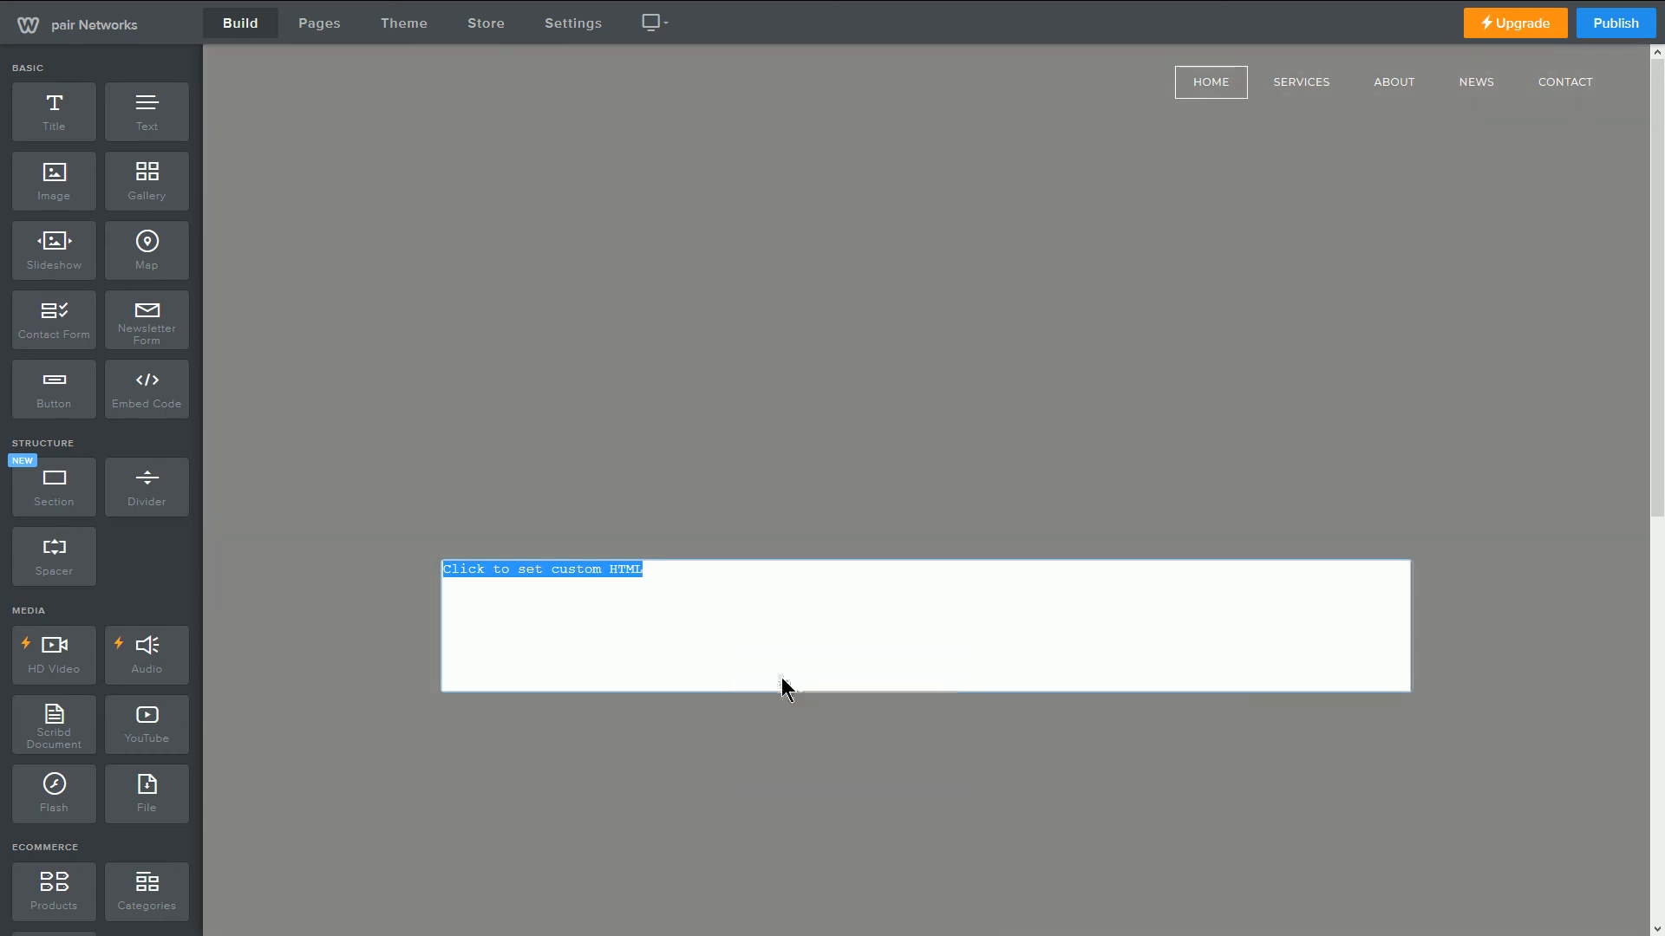